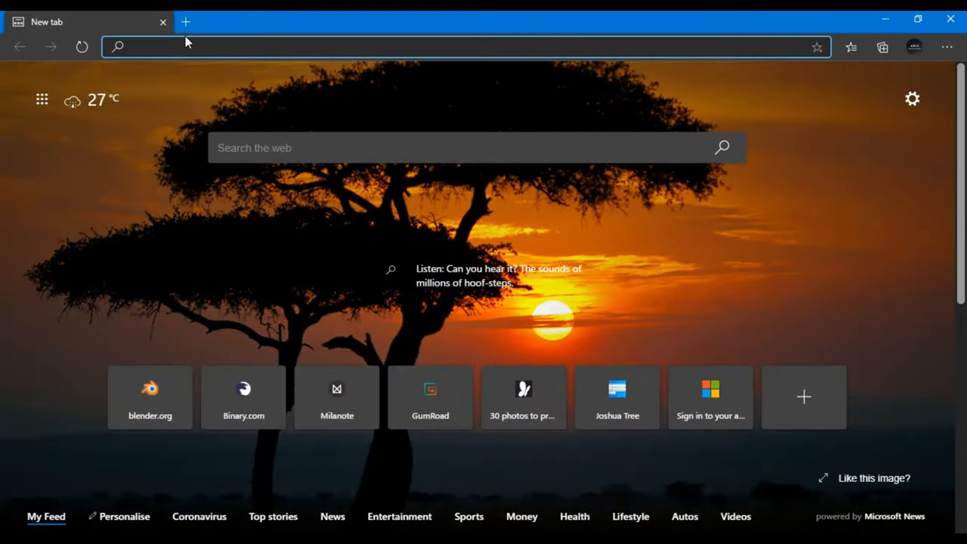
Close Blender's splash screen to reveal the default cube scene
left_click(149, 396)
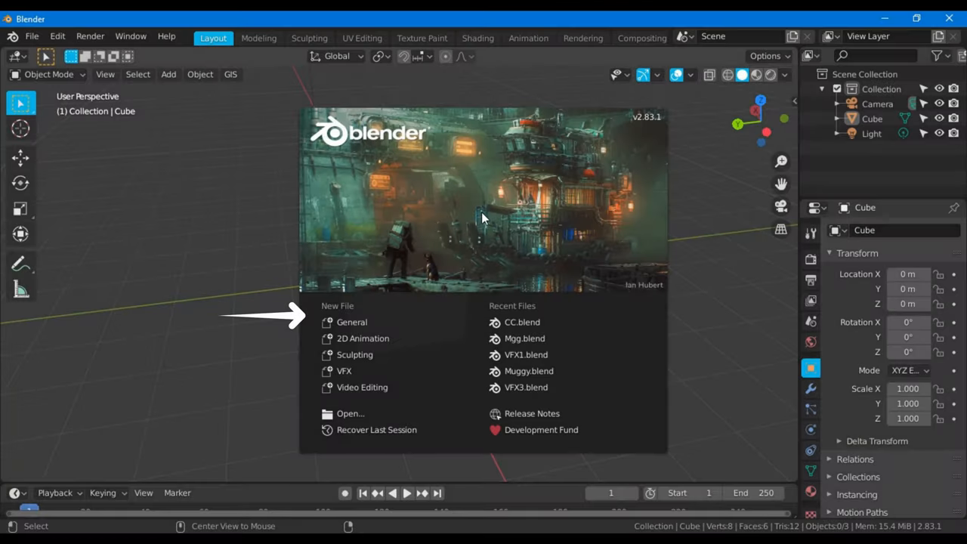
mouse_move(382, 293)
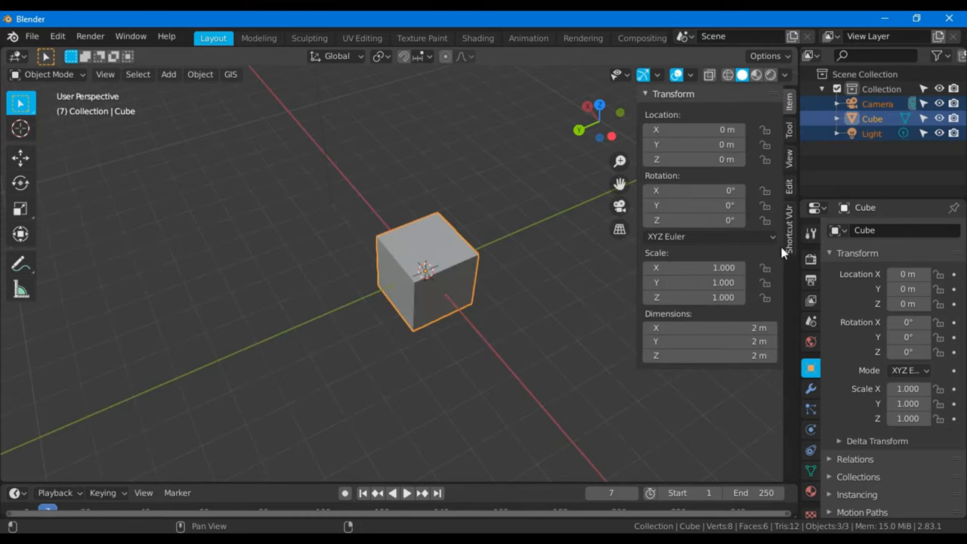
left_click(788, 229)
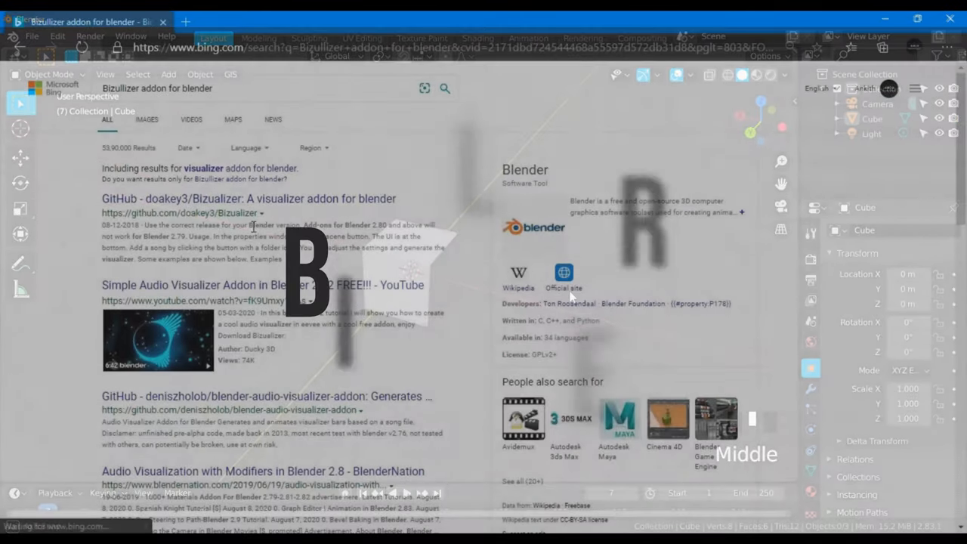
Go to the doakey3/Bizualizer repository and its 1.2.4 release for Blender 2.8
left_click(247, 198)
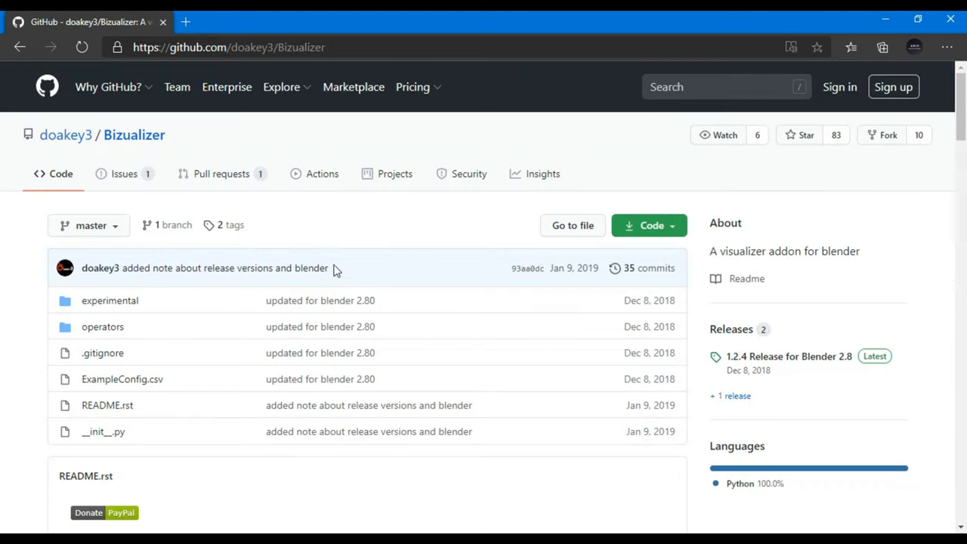
scroll("down", 3)
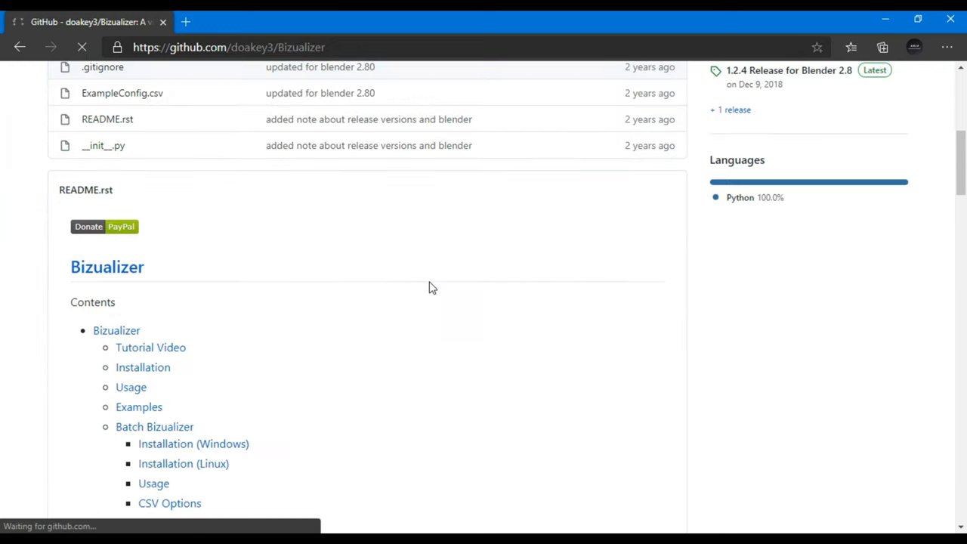
left_click(788, 69)
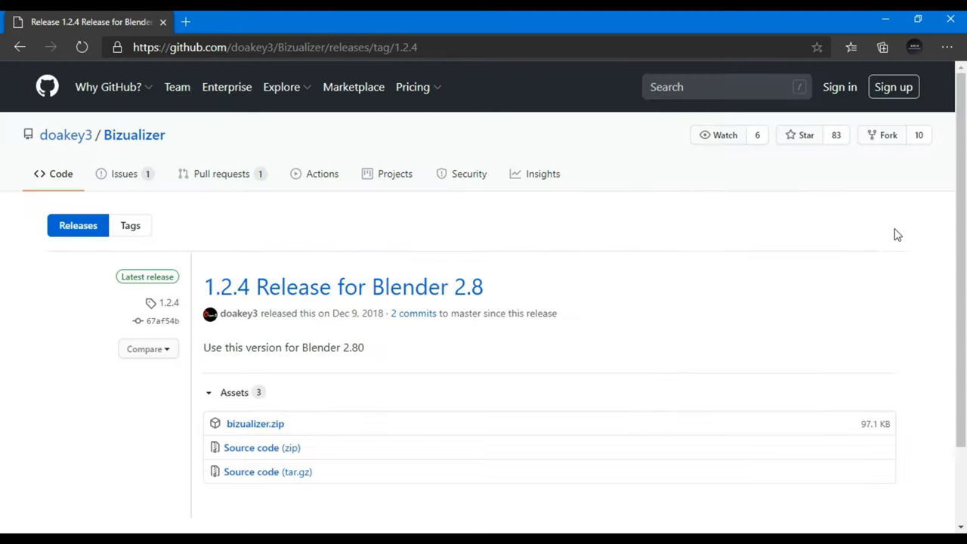
scroll("down", 3)
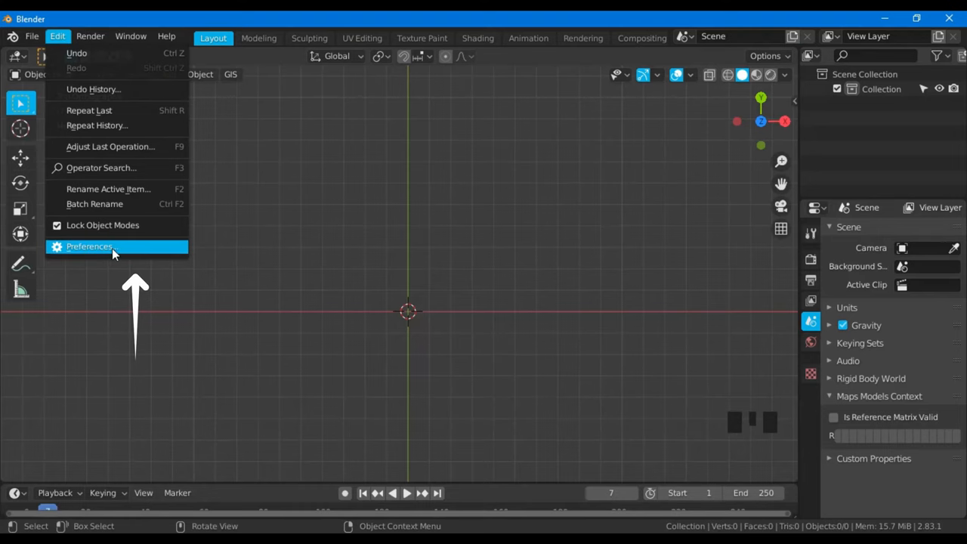
Enable the Animation: Bizualizer add-on from bizualizer.zip in Preferences > Add-ons
left_click(90, 247)
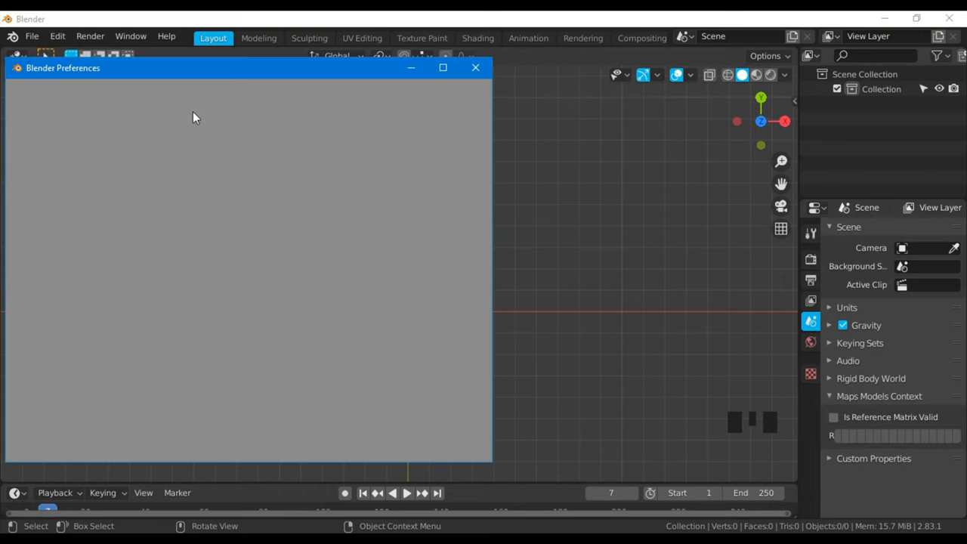
left_click(32, 212)
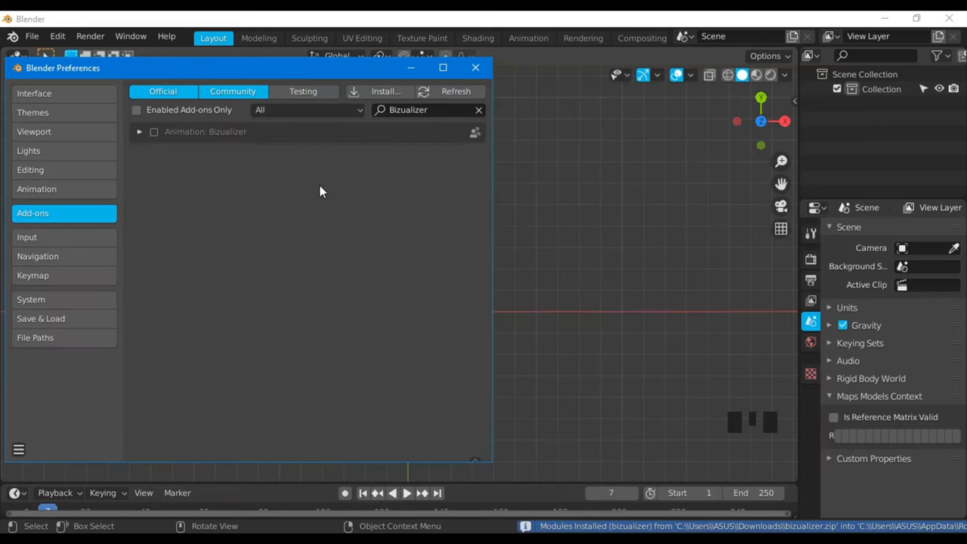
left_click(153, 132)
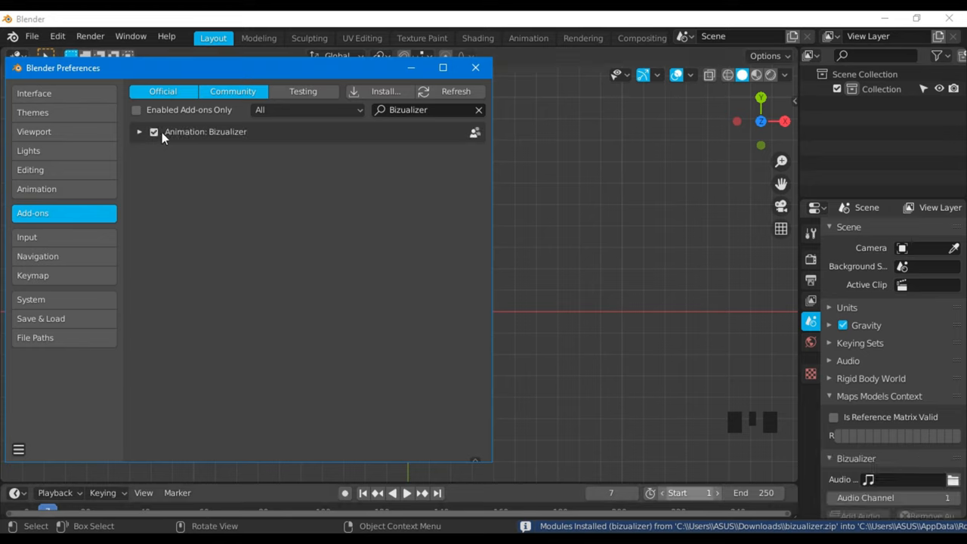
left_click(139, 132)
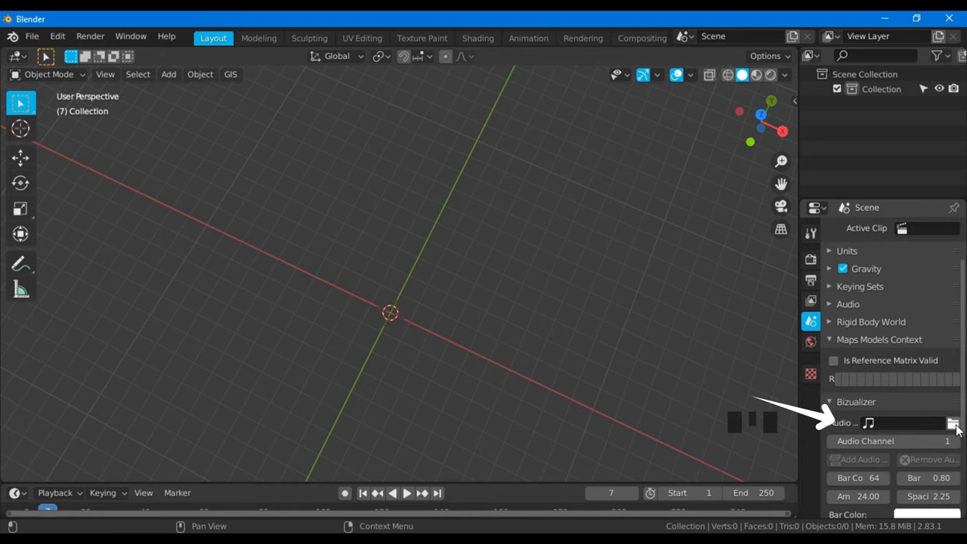
Set the Bizualizer audio file to Revize.mp3 from the X:\Tune Garage\Mojox folder
left_click(952, 423)
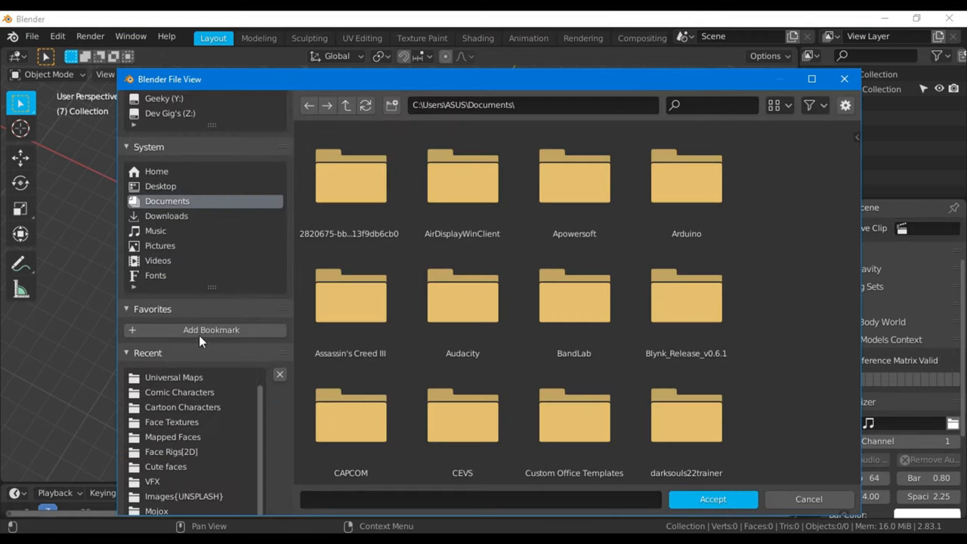
left_click(155, 511)
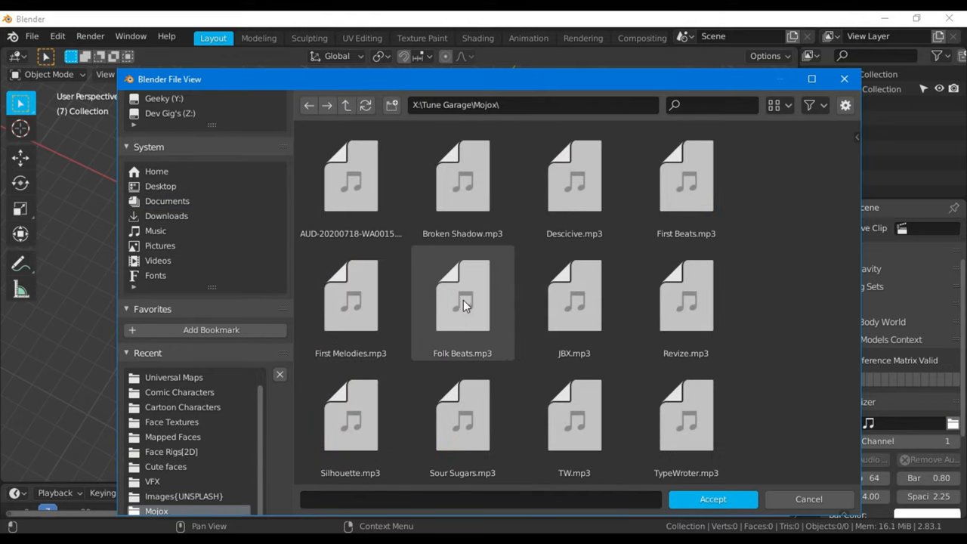
left_click(685, 294)
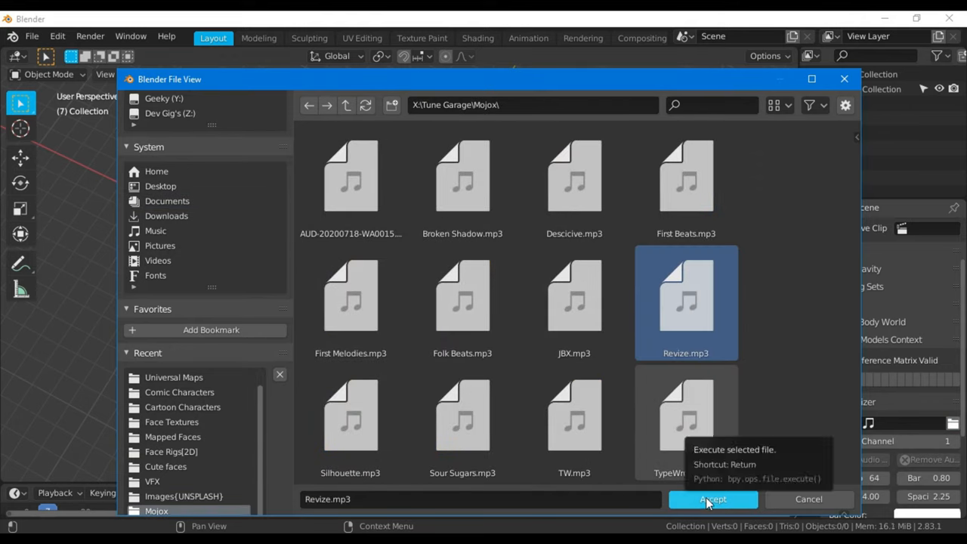
left_click(711, 498)
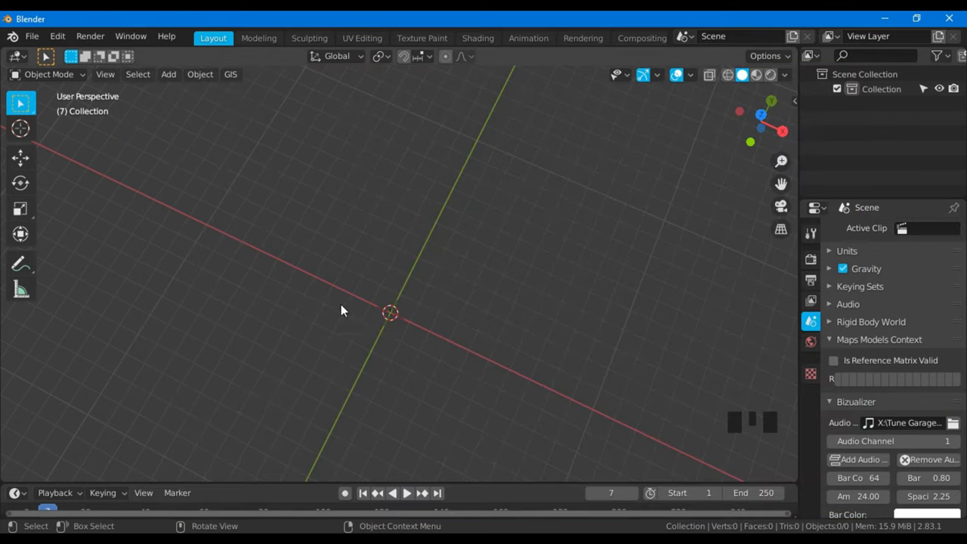
scroll("down", 3)
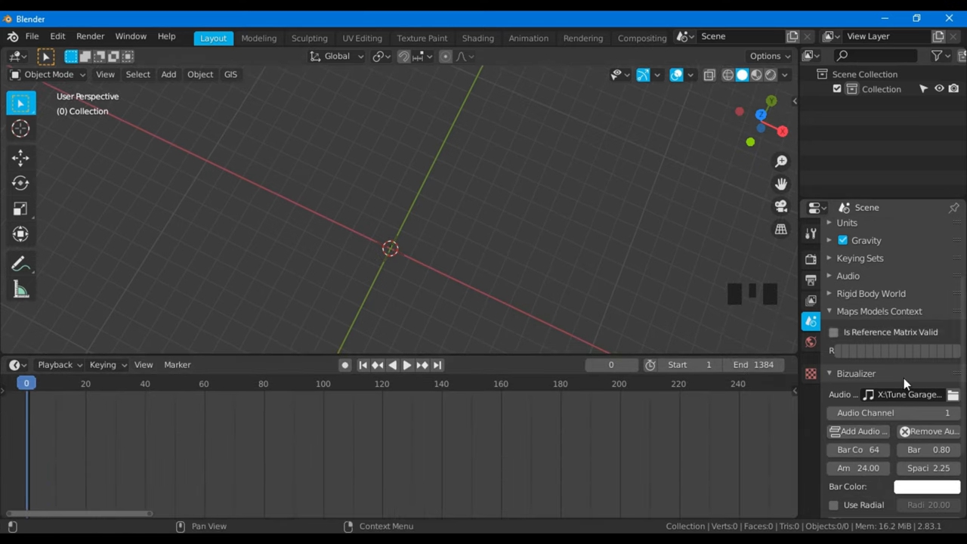
Scroll through the Bizualizer options to confirm the End frame reads 1384
scroll("down", 3)
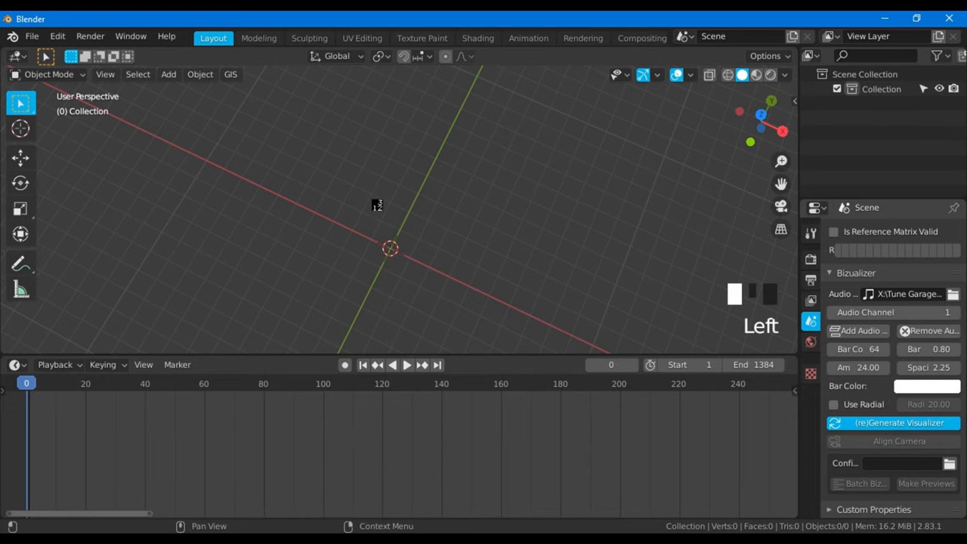
scroll("up", 3)
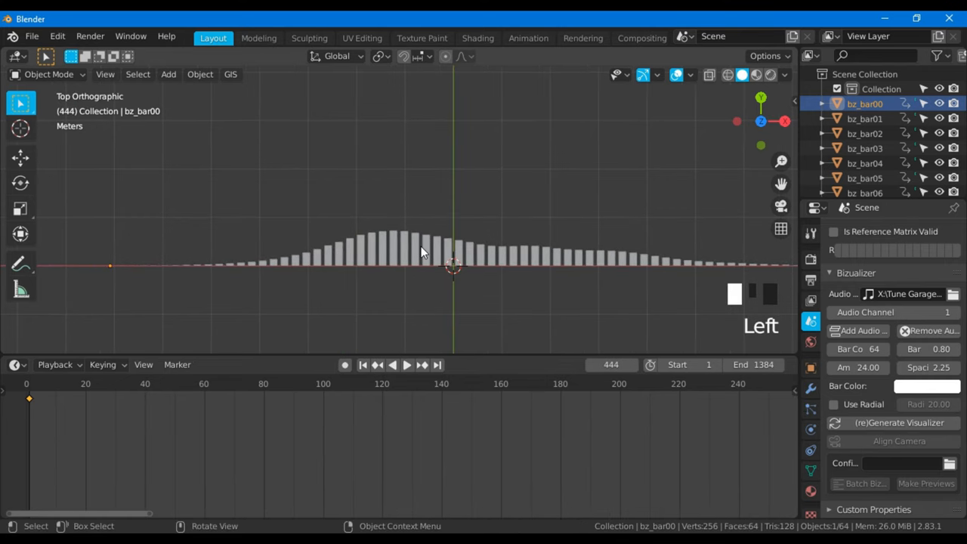
Move all 64 selected bz_bar objects into a new collection named VFX
key("m")
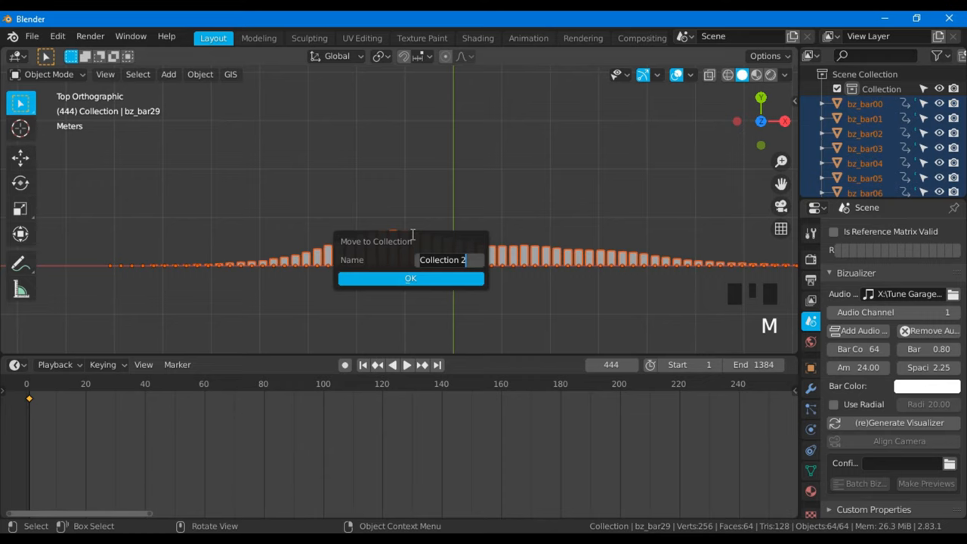
left_click(410, 278)
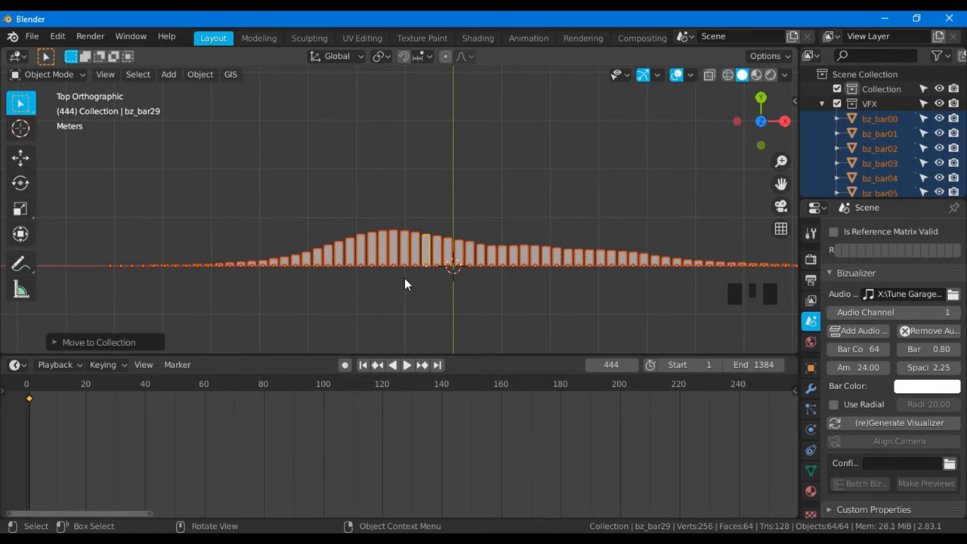
key("z")
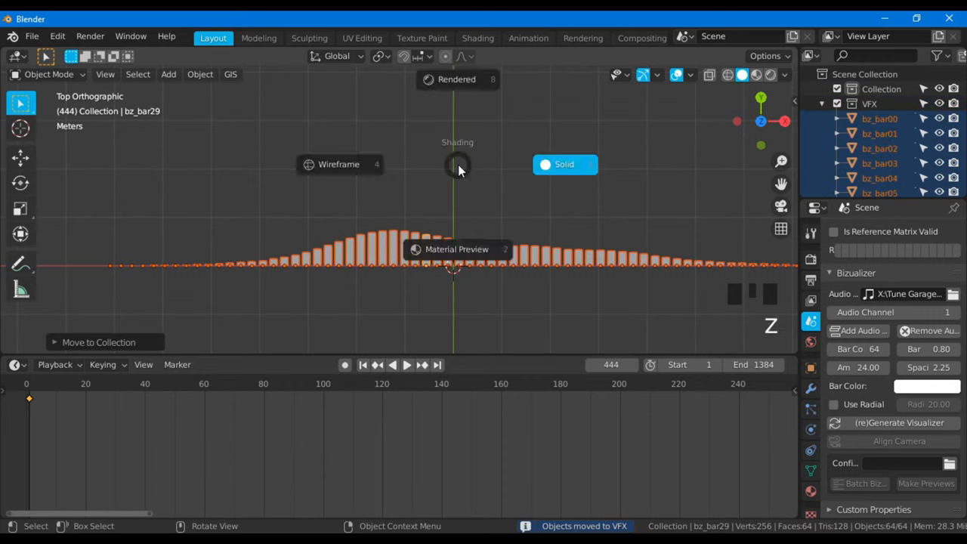
mouse_move(558, 238)
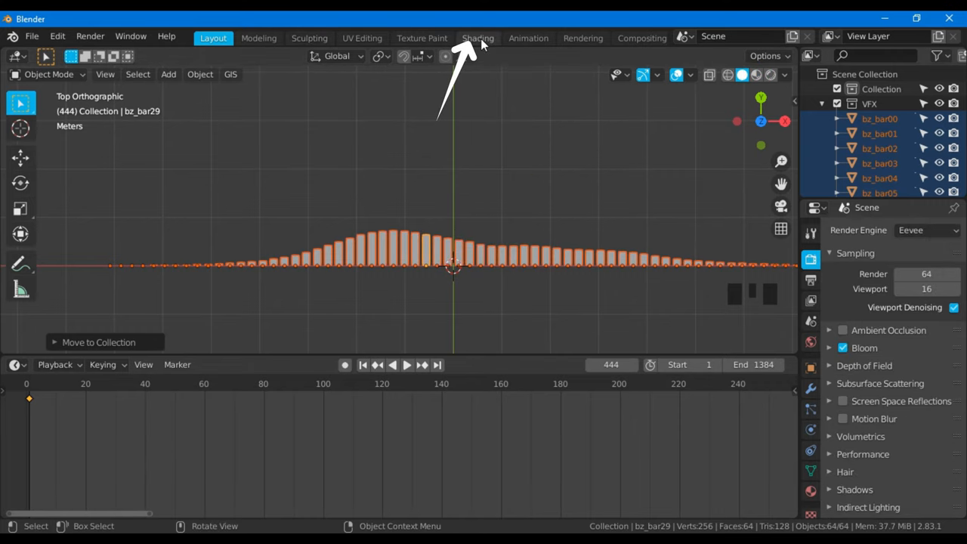
In the Shading workspace, zoom the bz_color node tree and edit Emission Strength
left_click(477, 38)
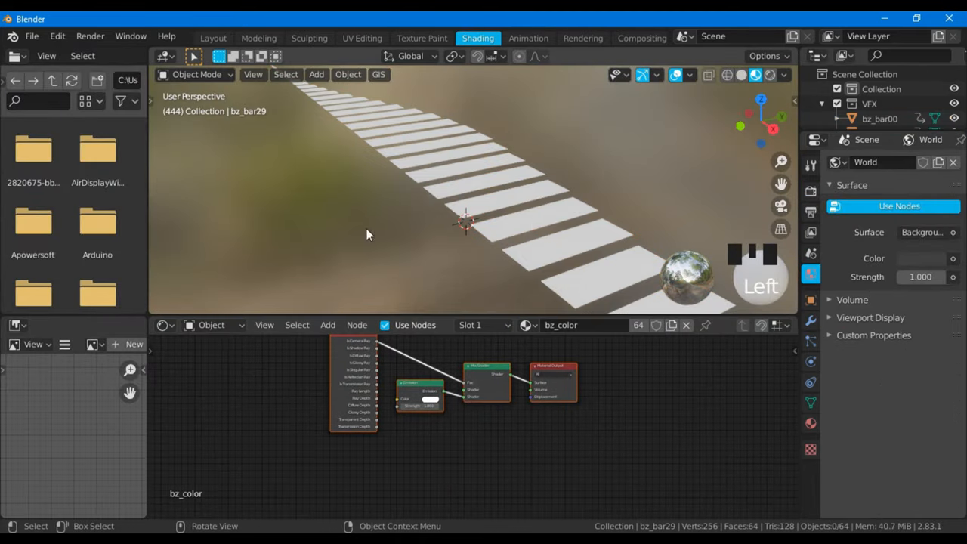
scroll("up", 3)
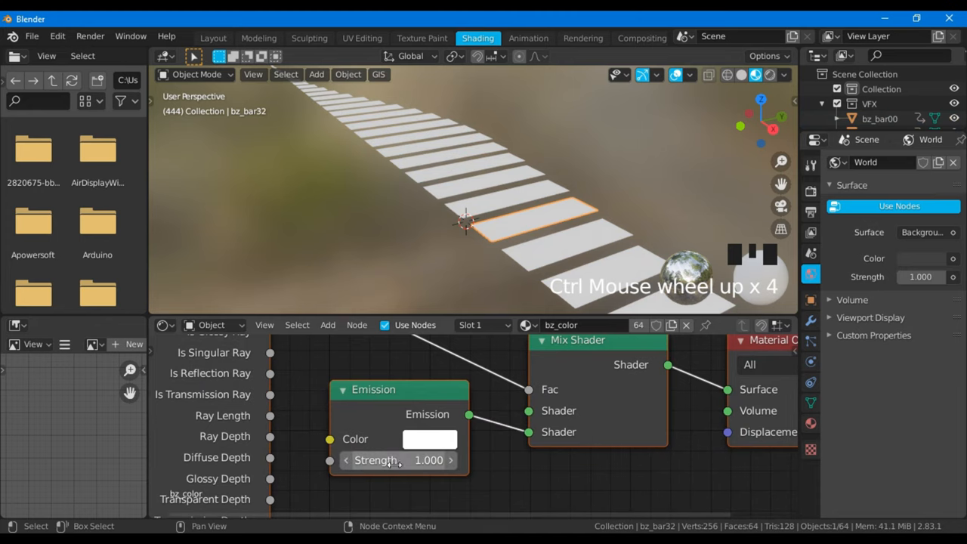
left_click(429, 439)
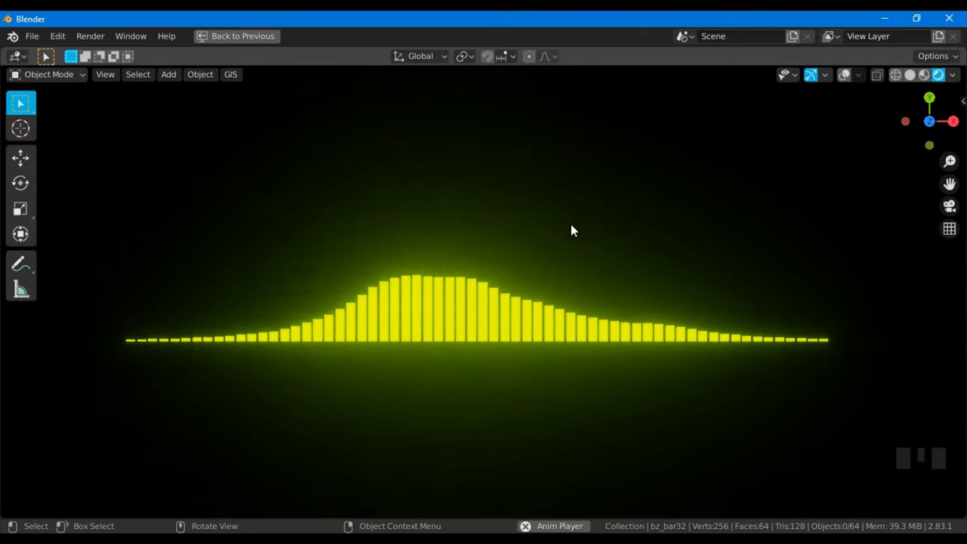
Restore the full layout from the maximized viewport and play the bars' animation
key("ctrl+space")
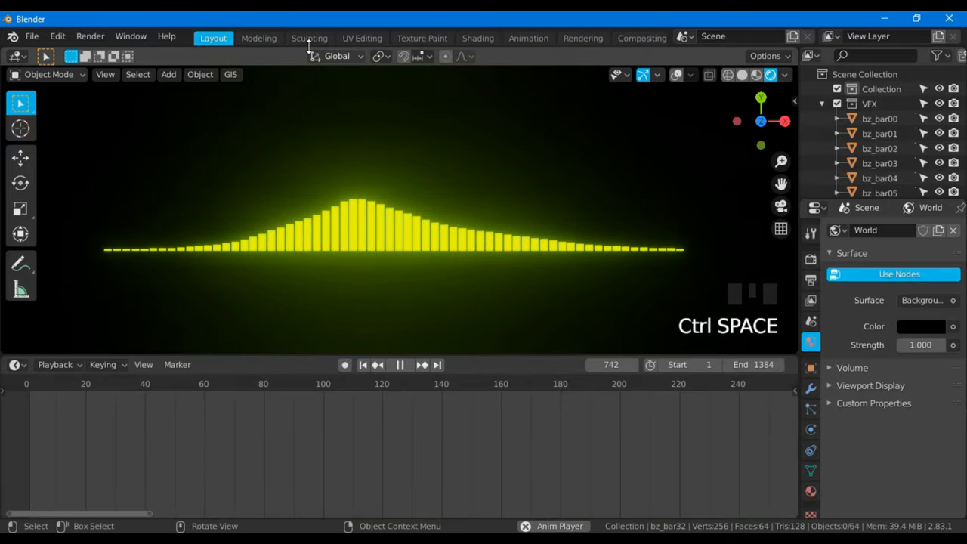
key("space")
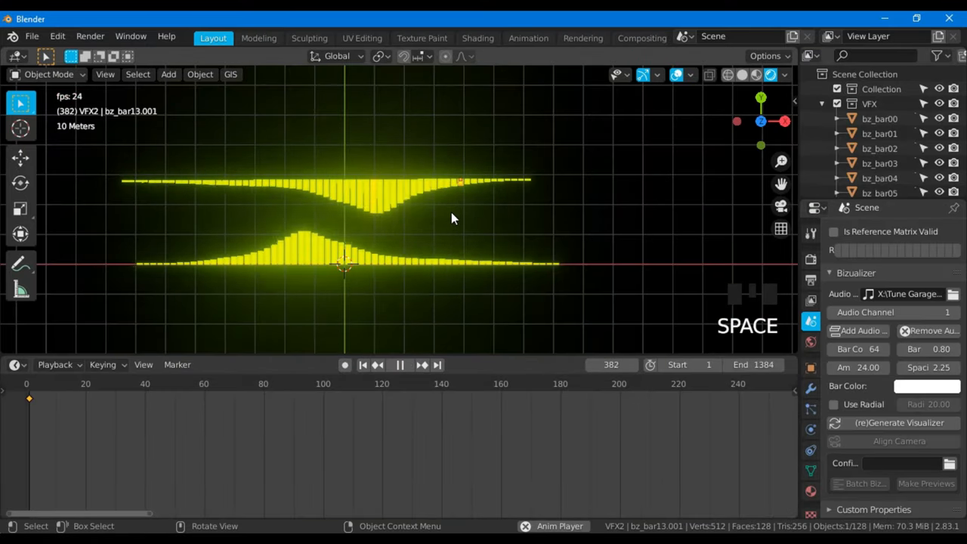